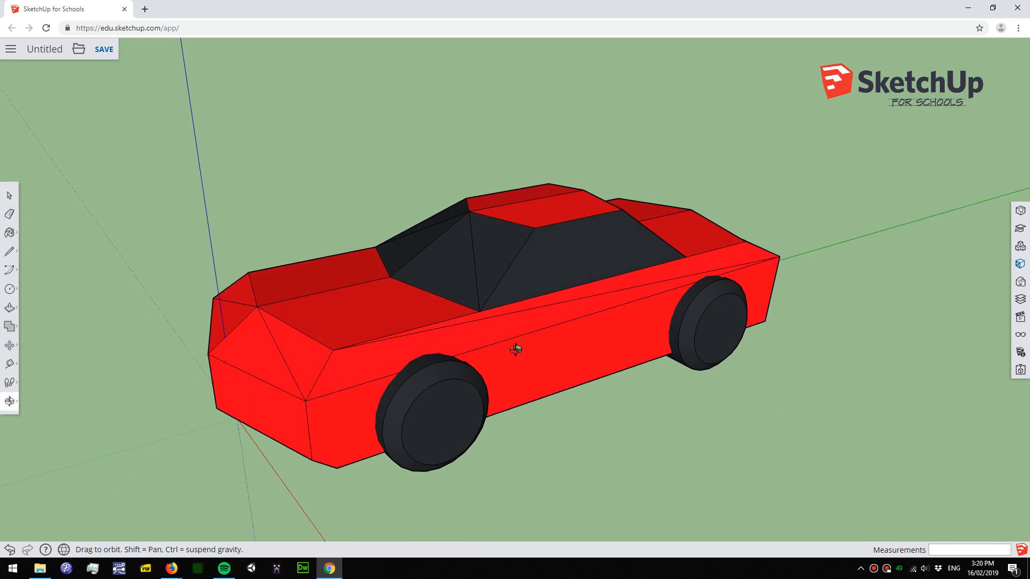
Place a second wheel on the car body's near side, giving it front and rear wheels.
click(10, 49)
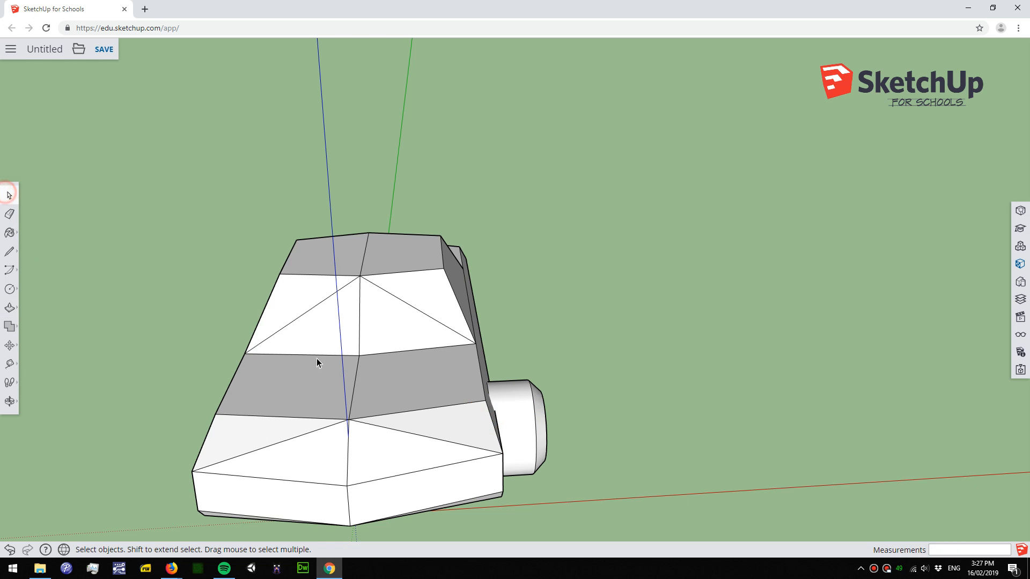
drag(319, 363, 585, 330)
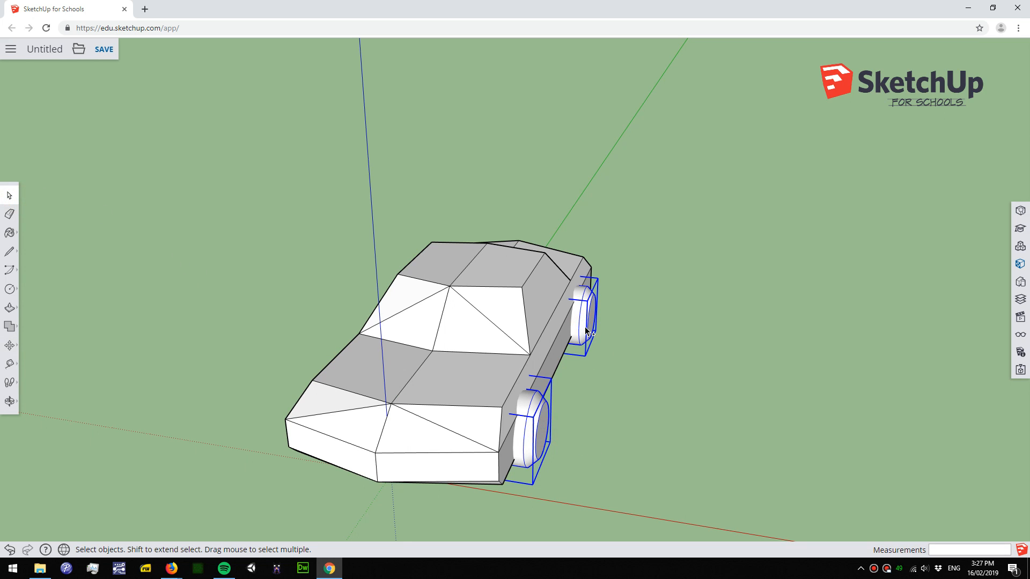